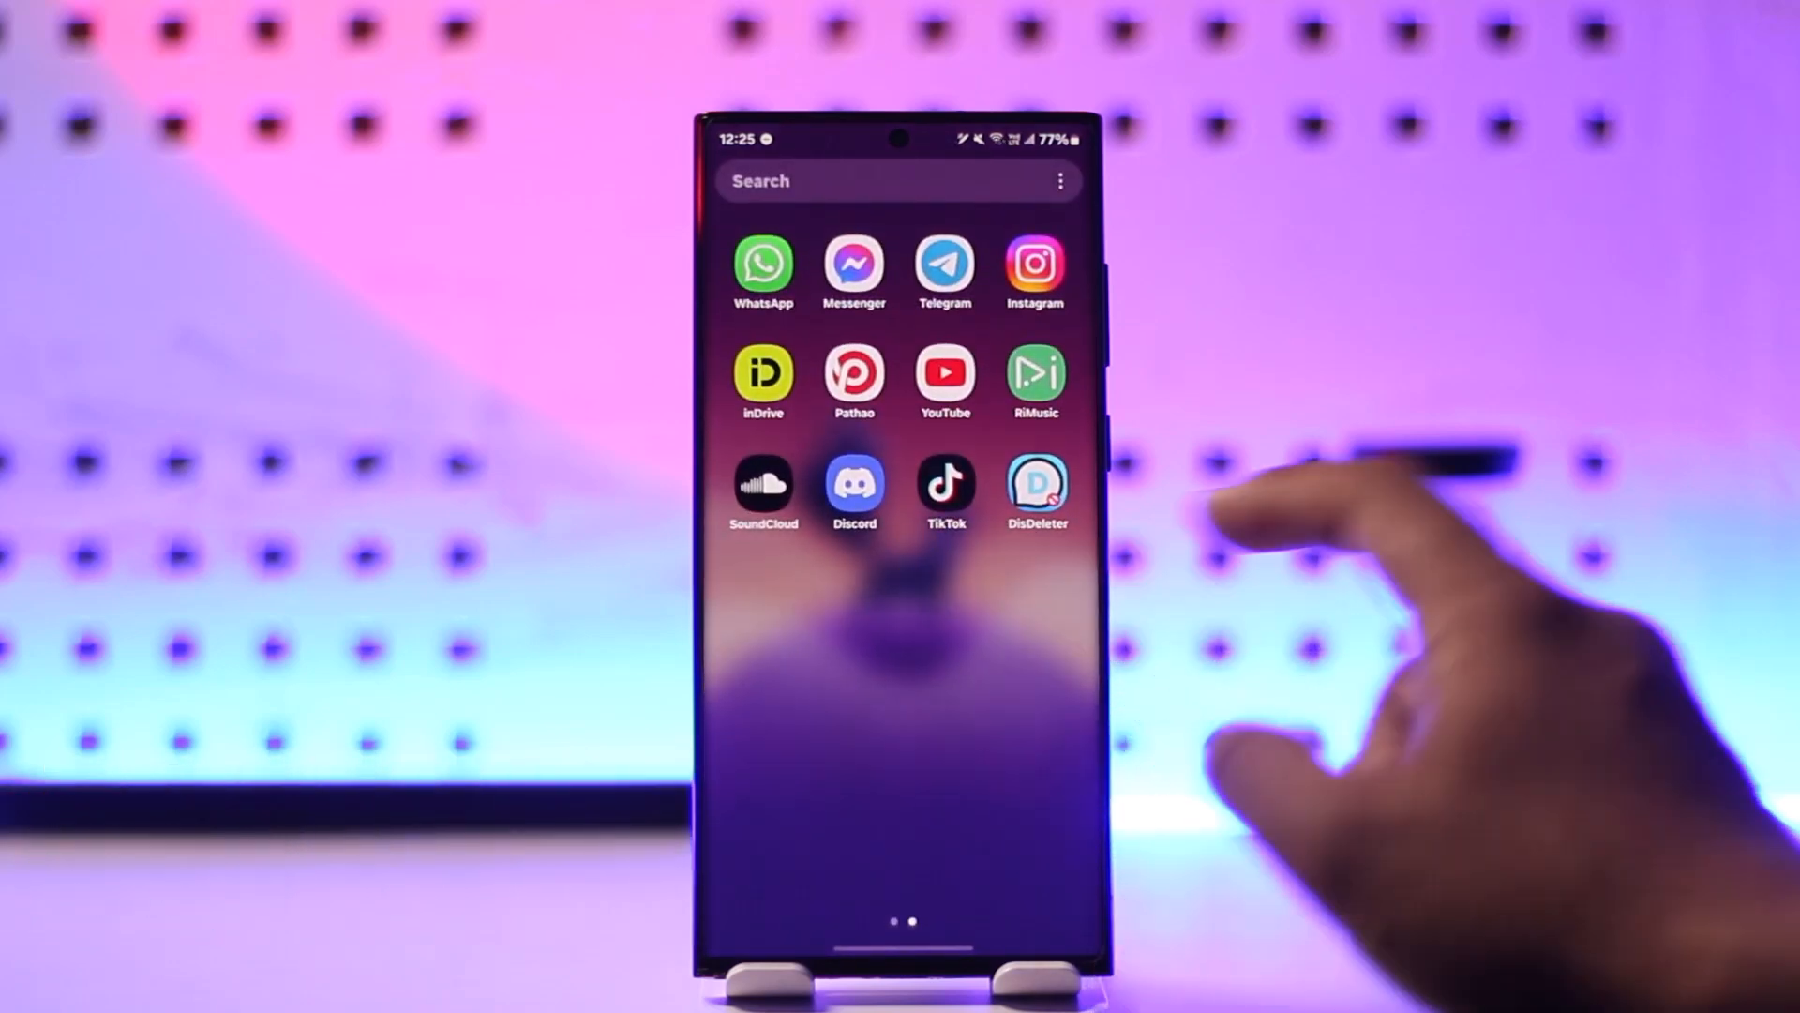
Step: Launch Chrome from the second home screen page and dismiss the Discord site's navigation menu
scroll(left, 3)
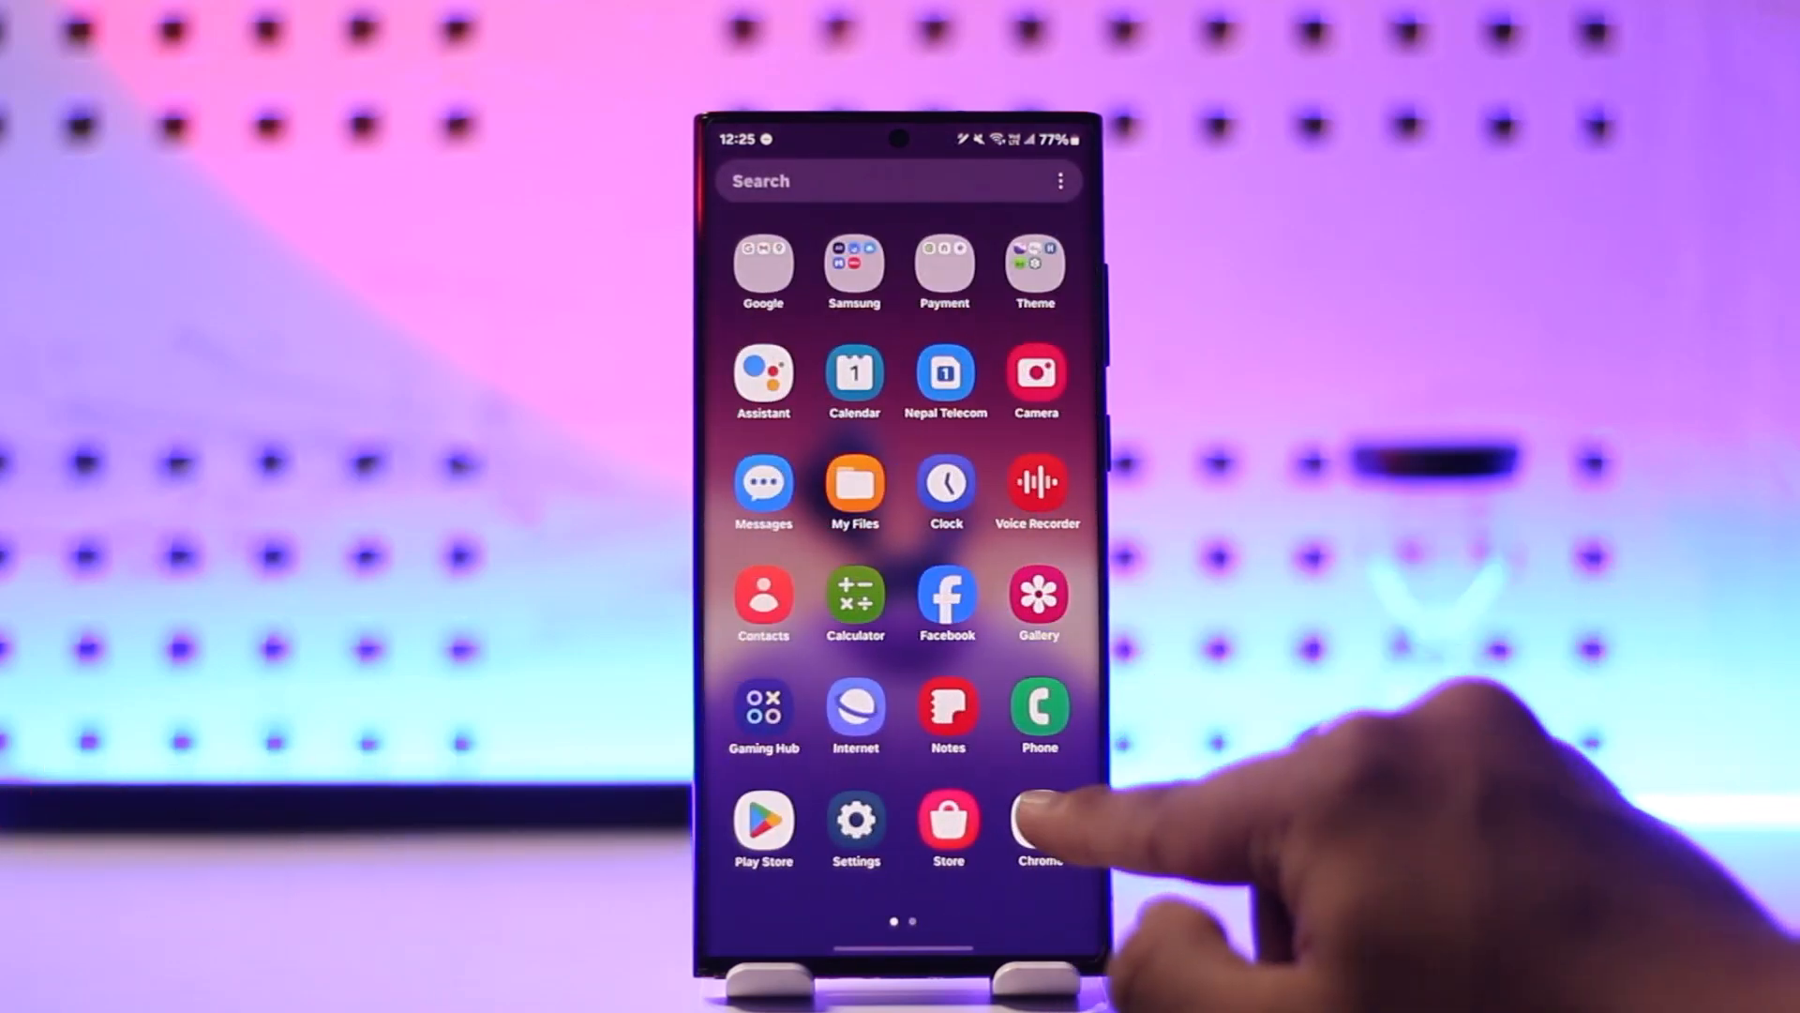
click(1037, 829)
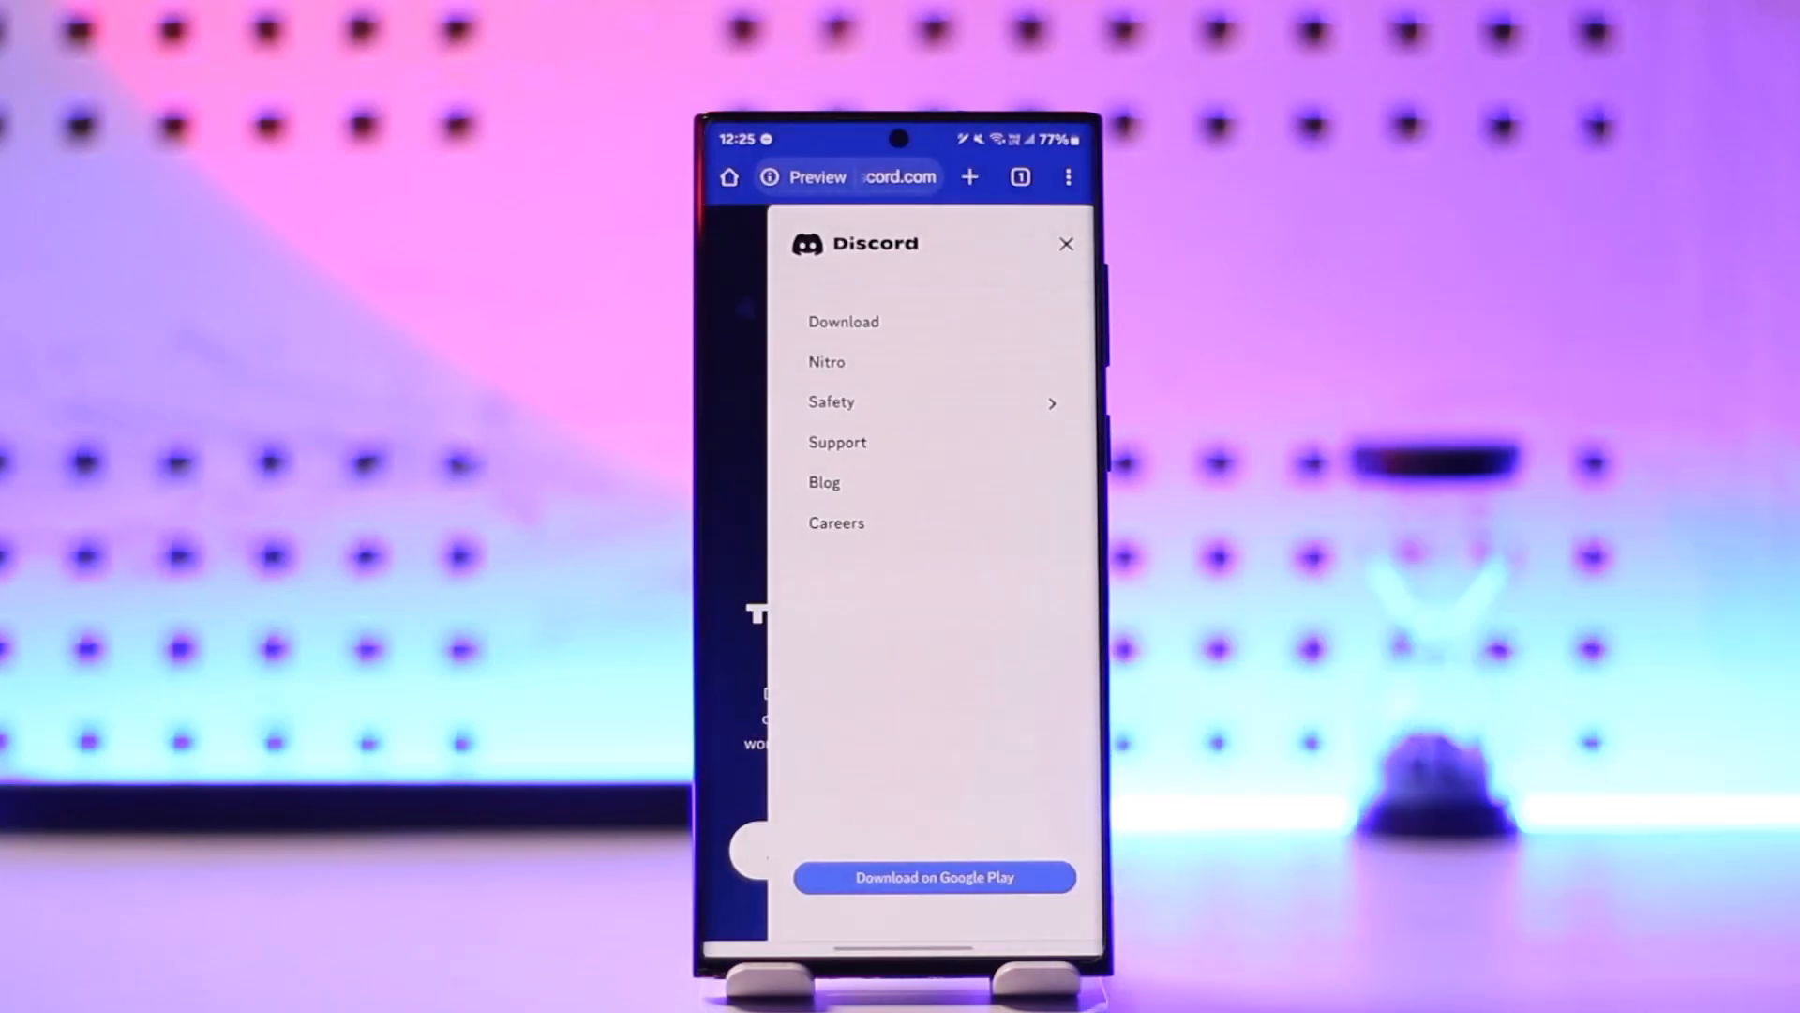
click(1064, 244)
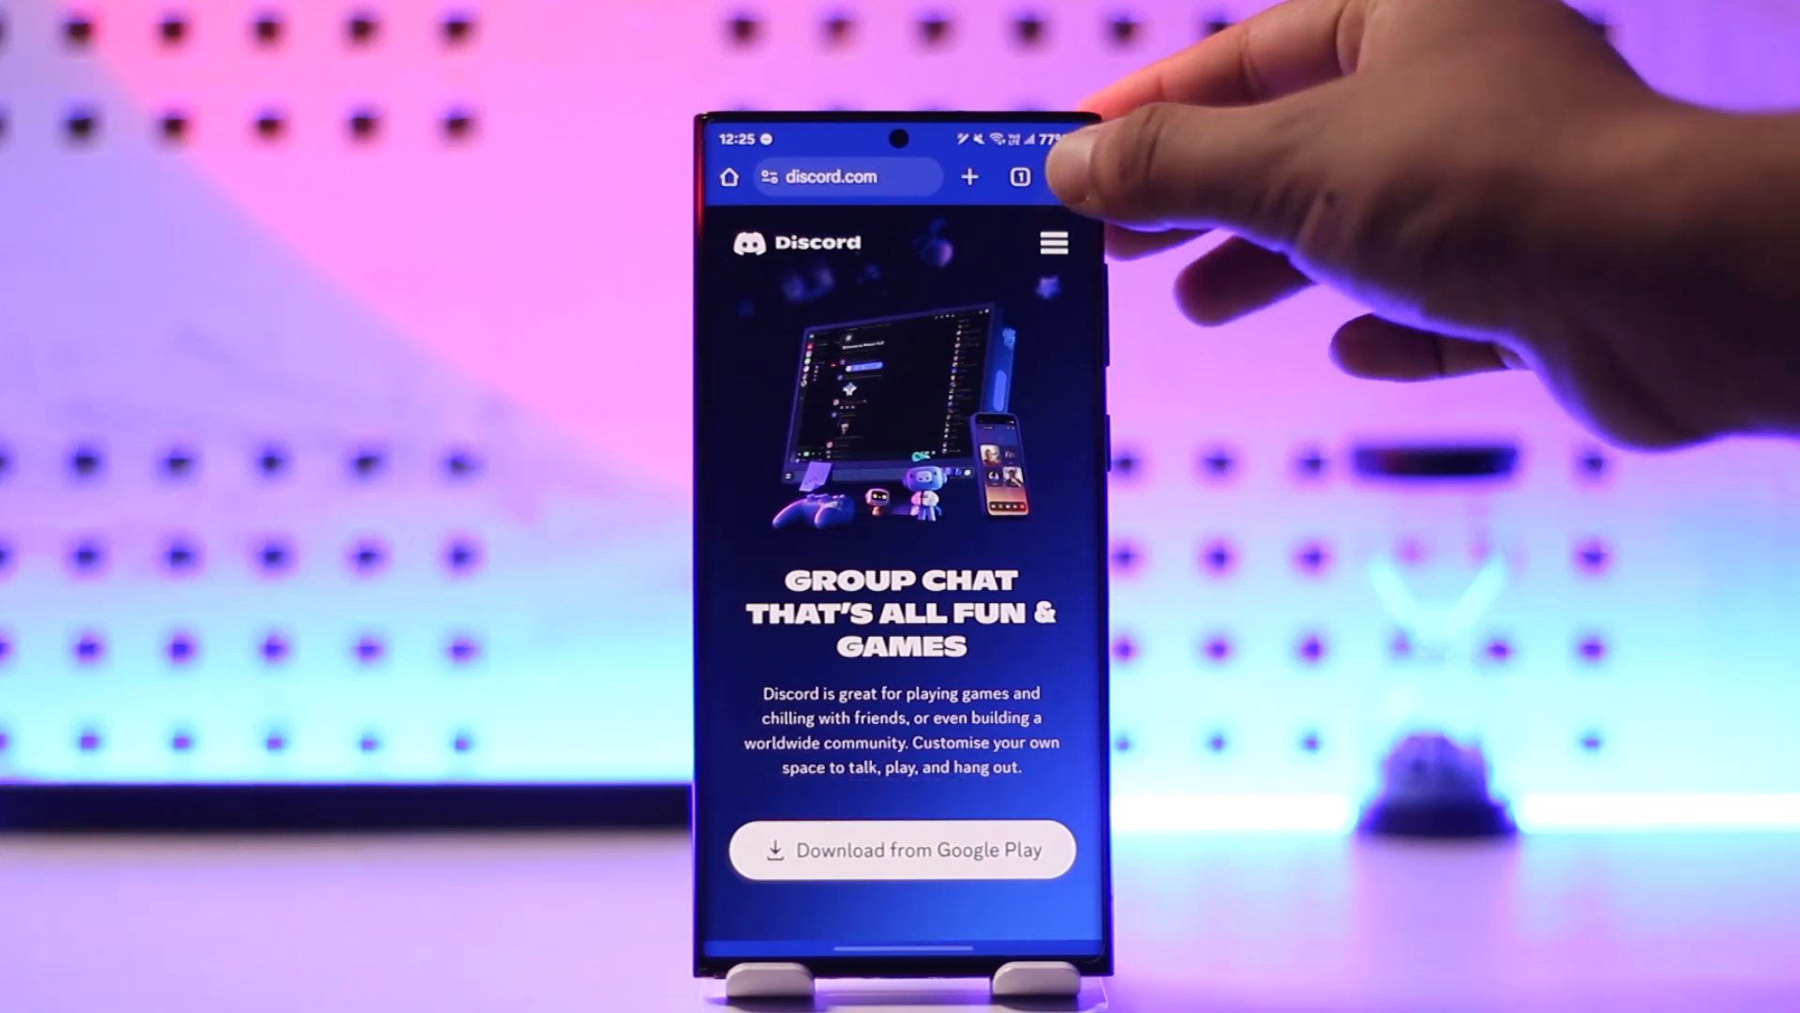
Step: Enable Chrome's Desktop site option and open Discord in the browser
click(1050, 242)
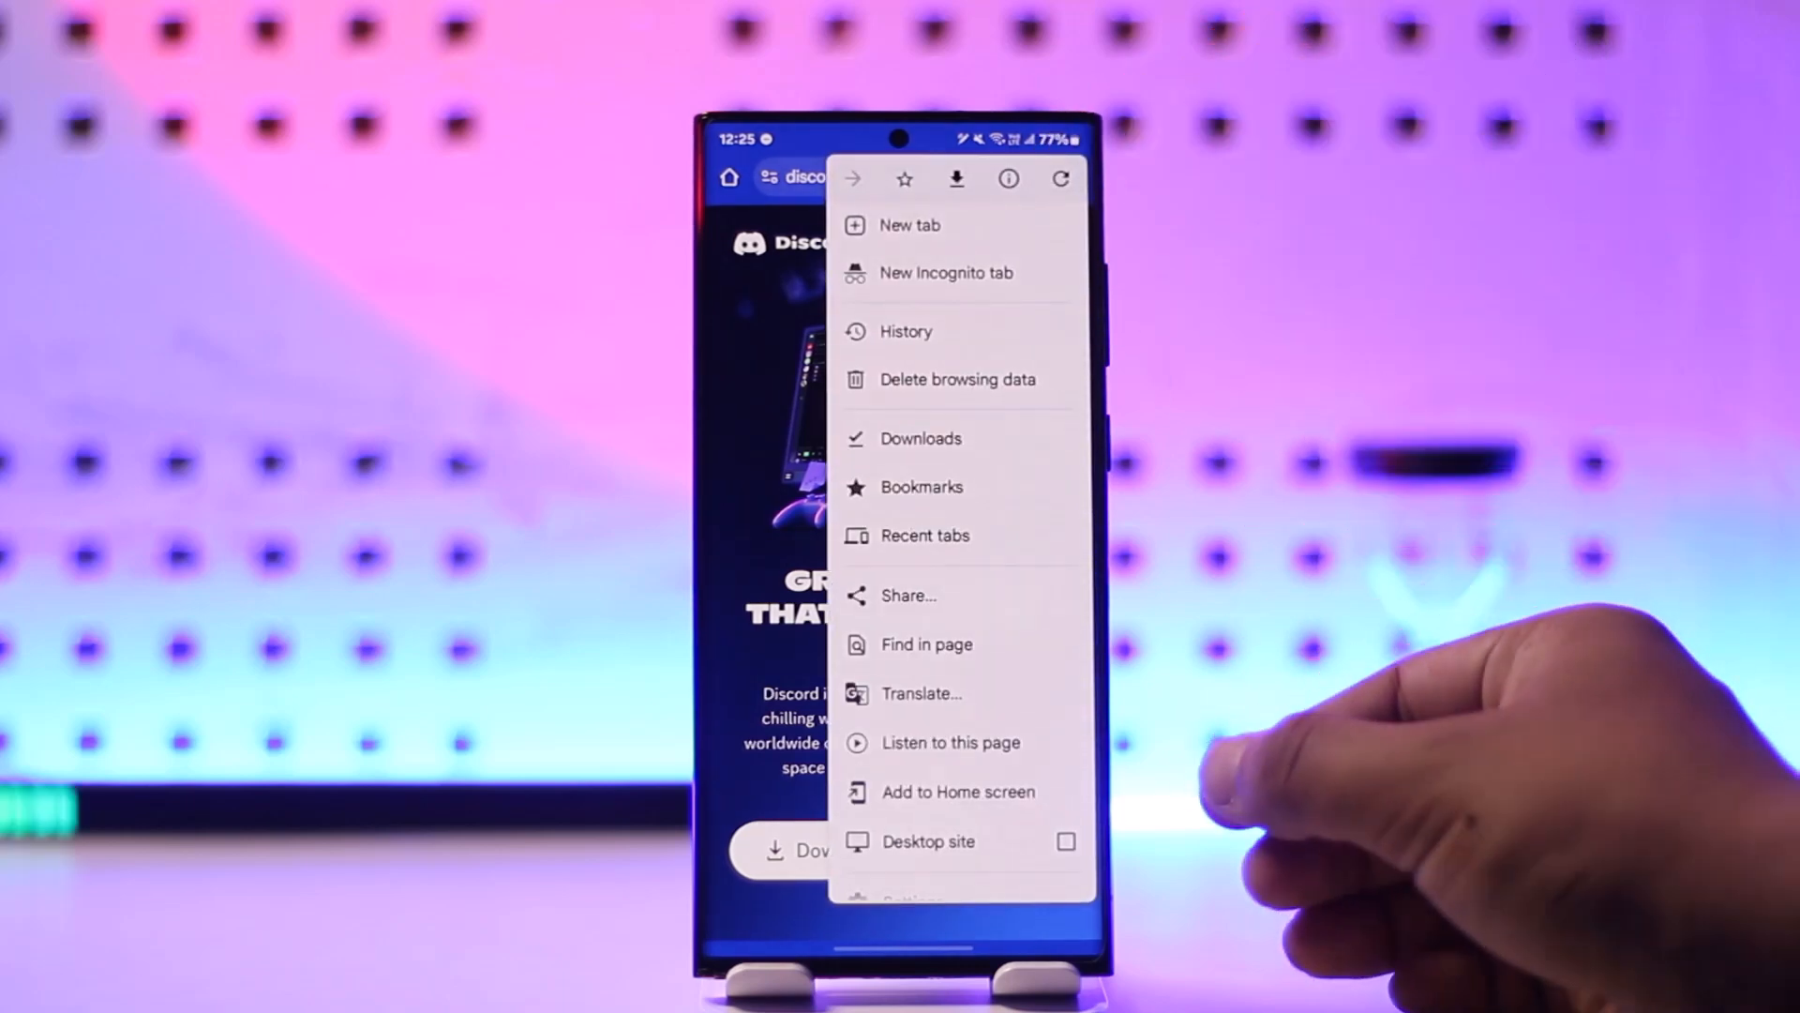
scroll(down, 3)
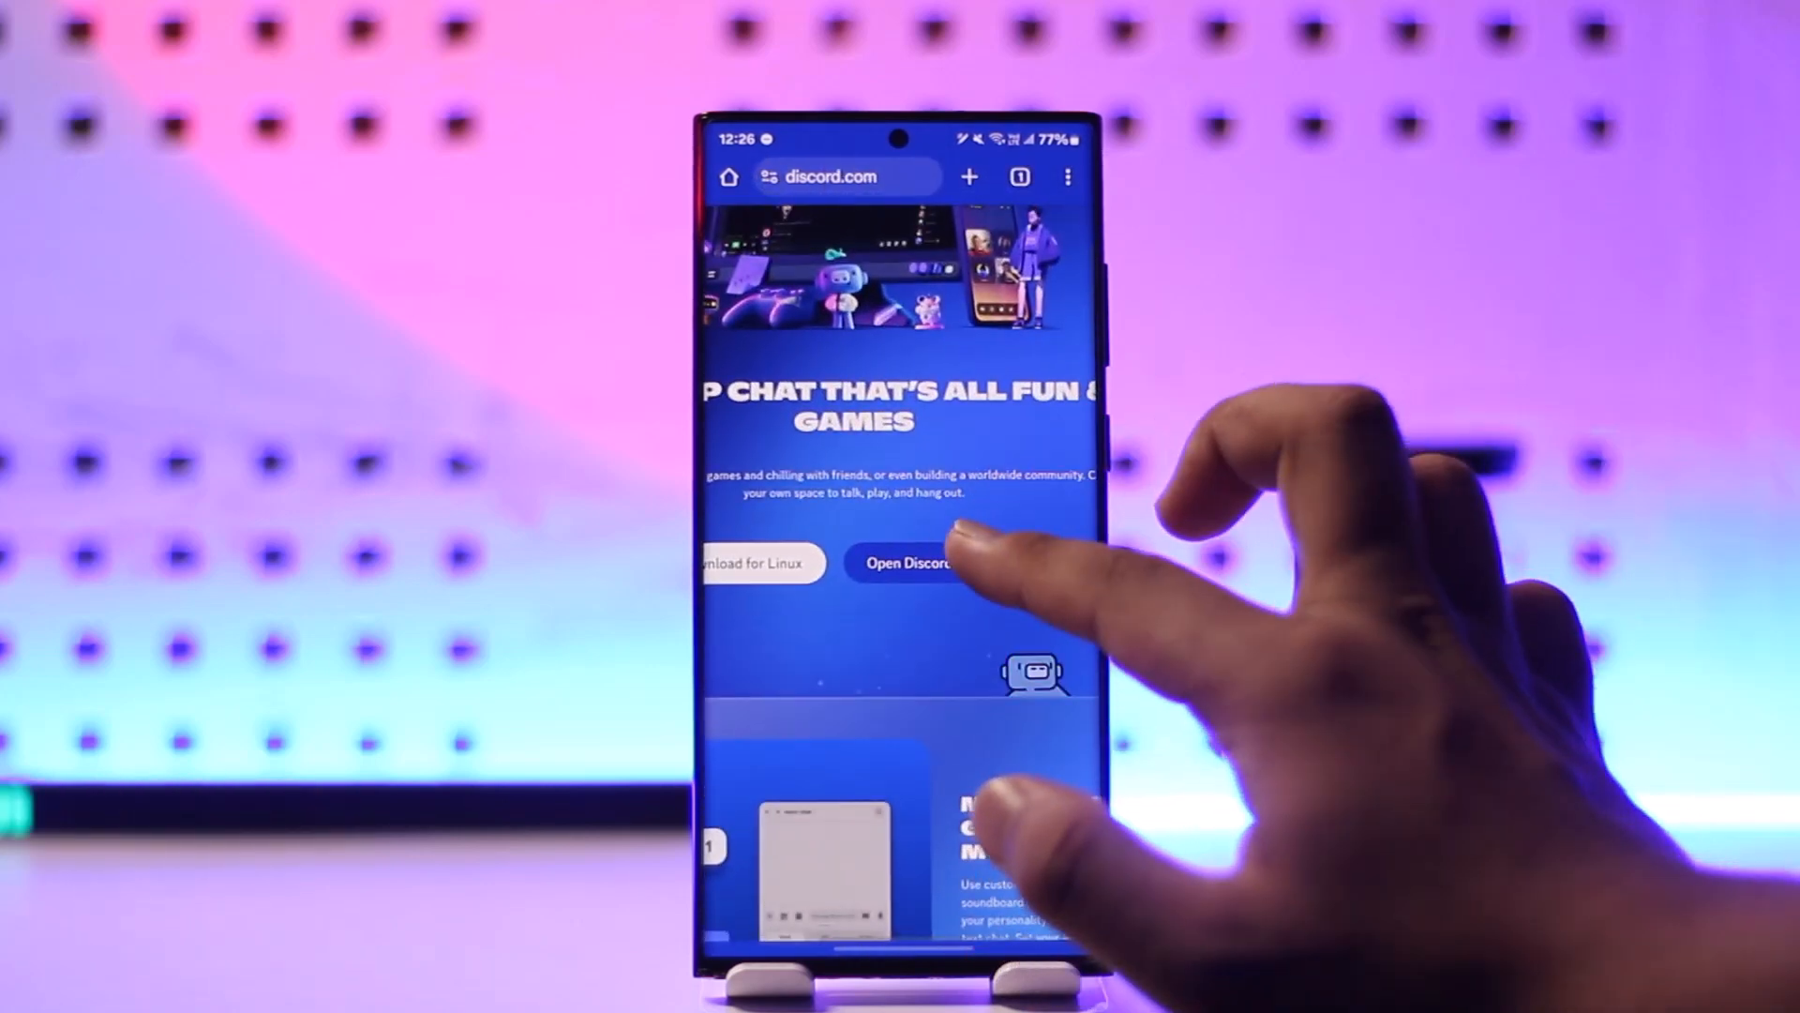
click(911, 563)
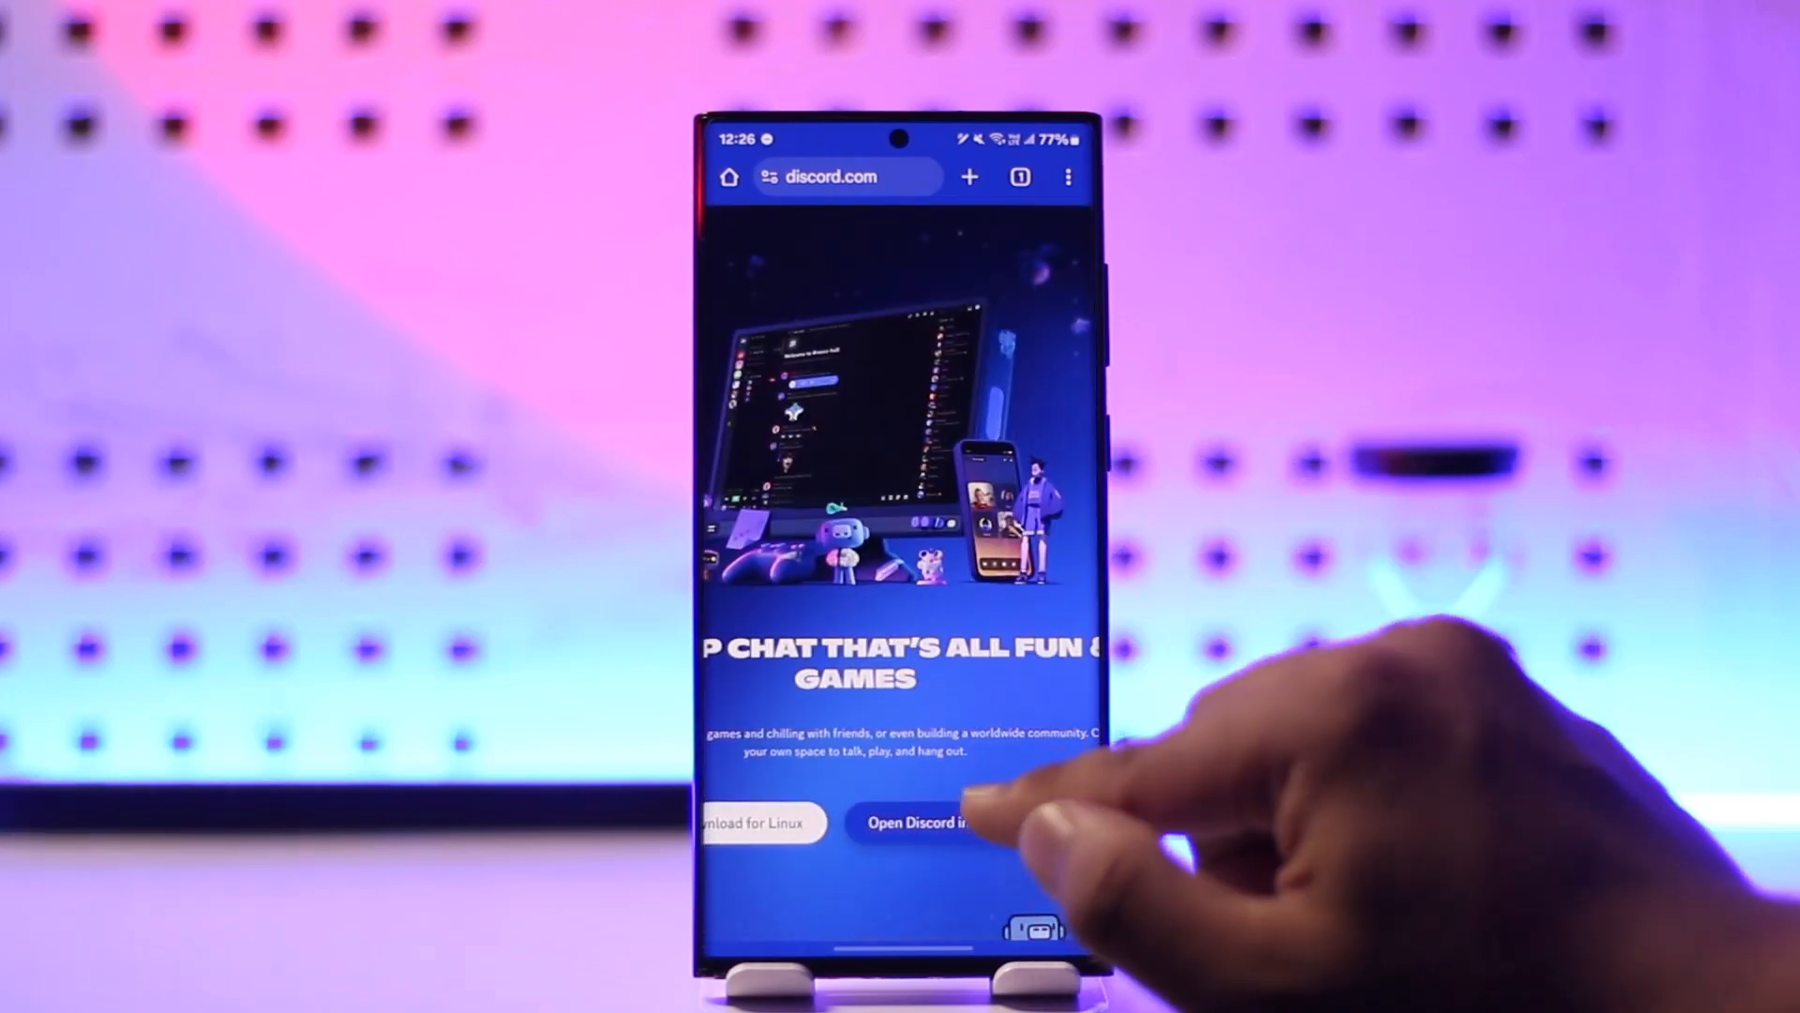
click(919, 822)
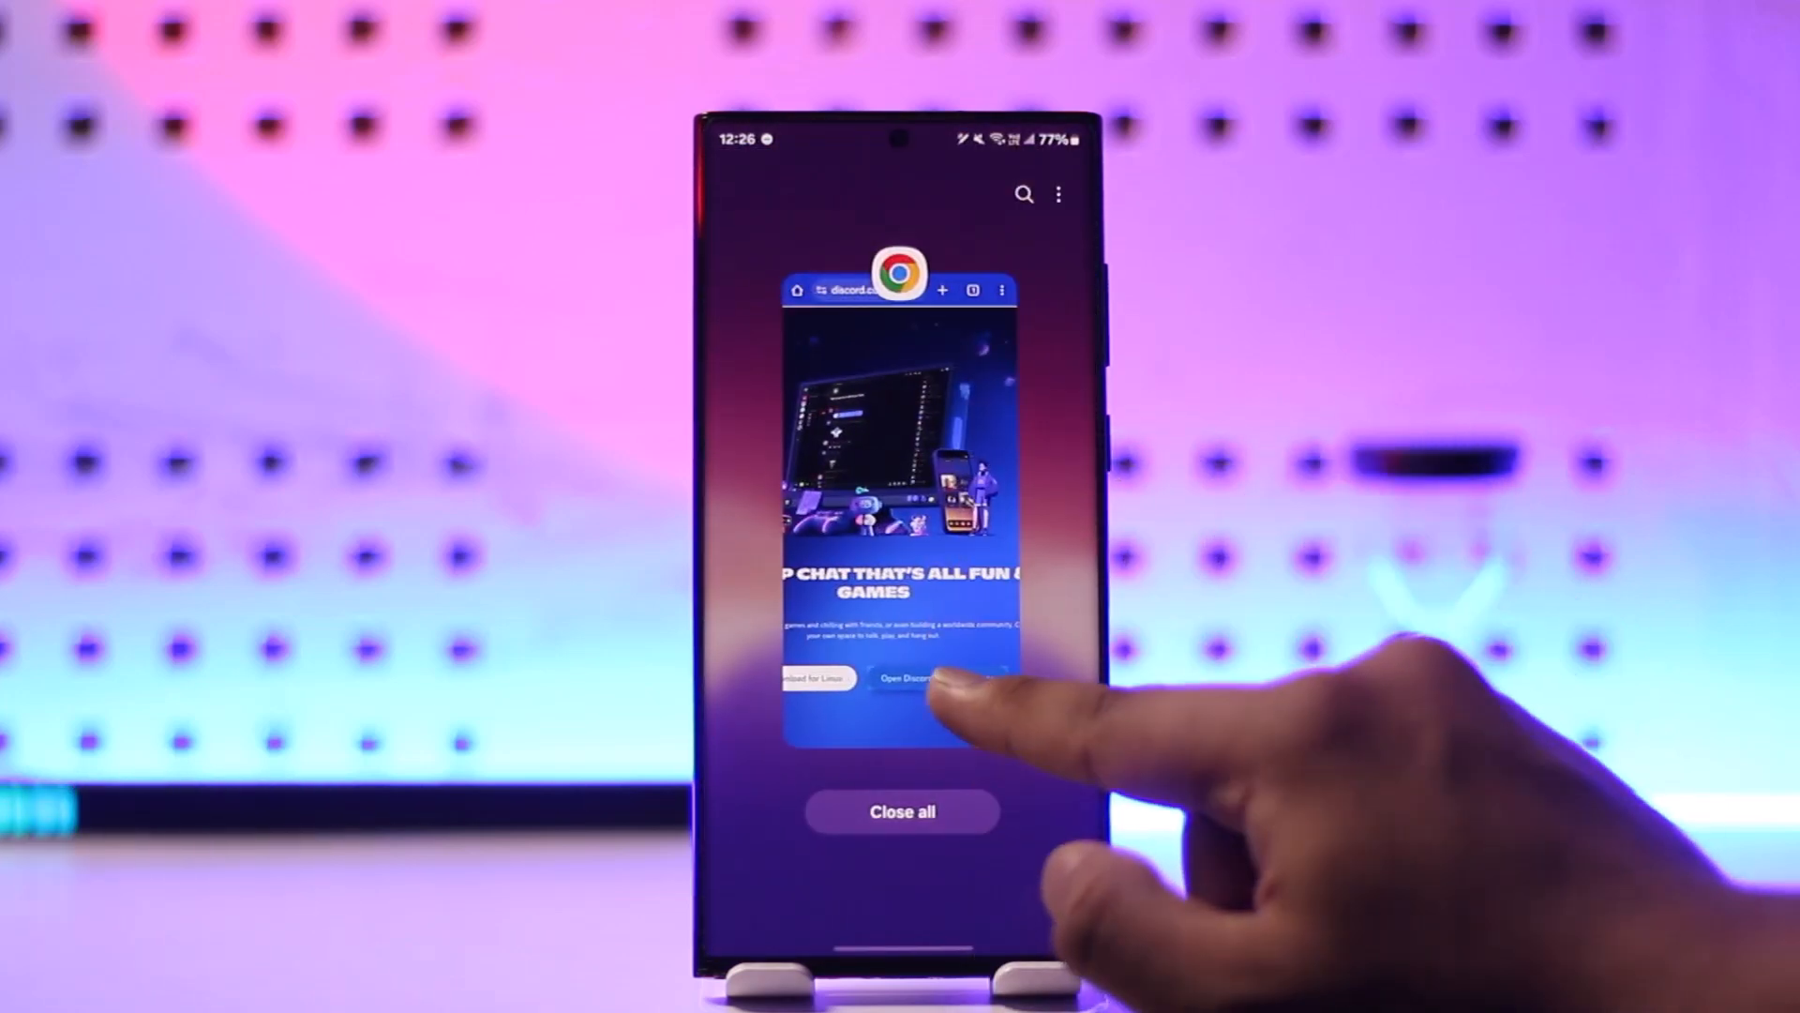
Step: Close all recent apps to dismiss Chrome and return to the launcher
click(906, 677)
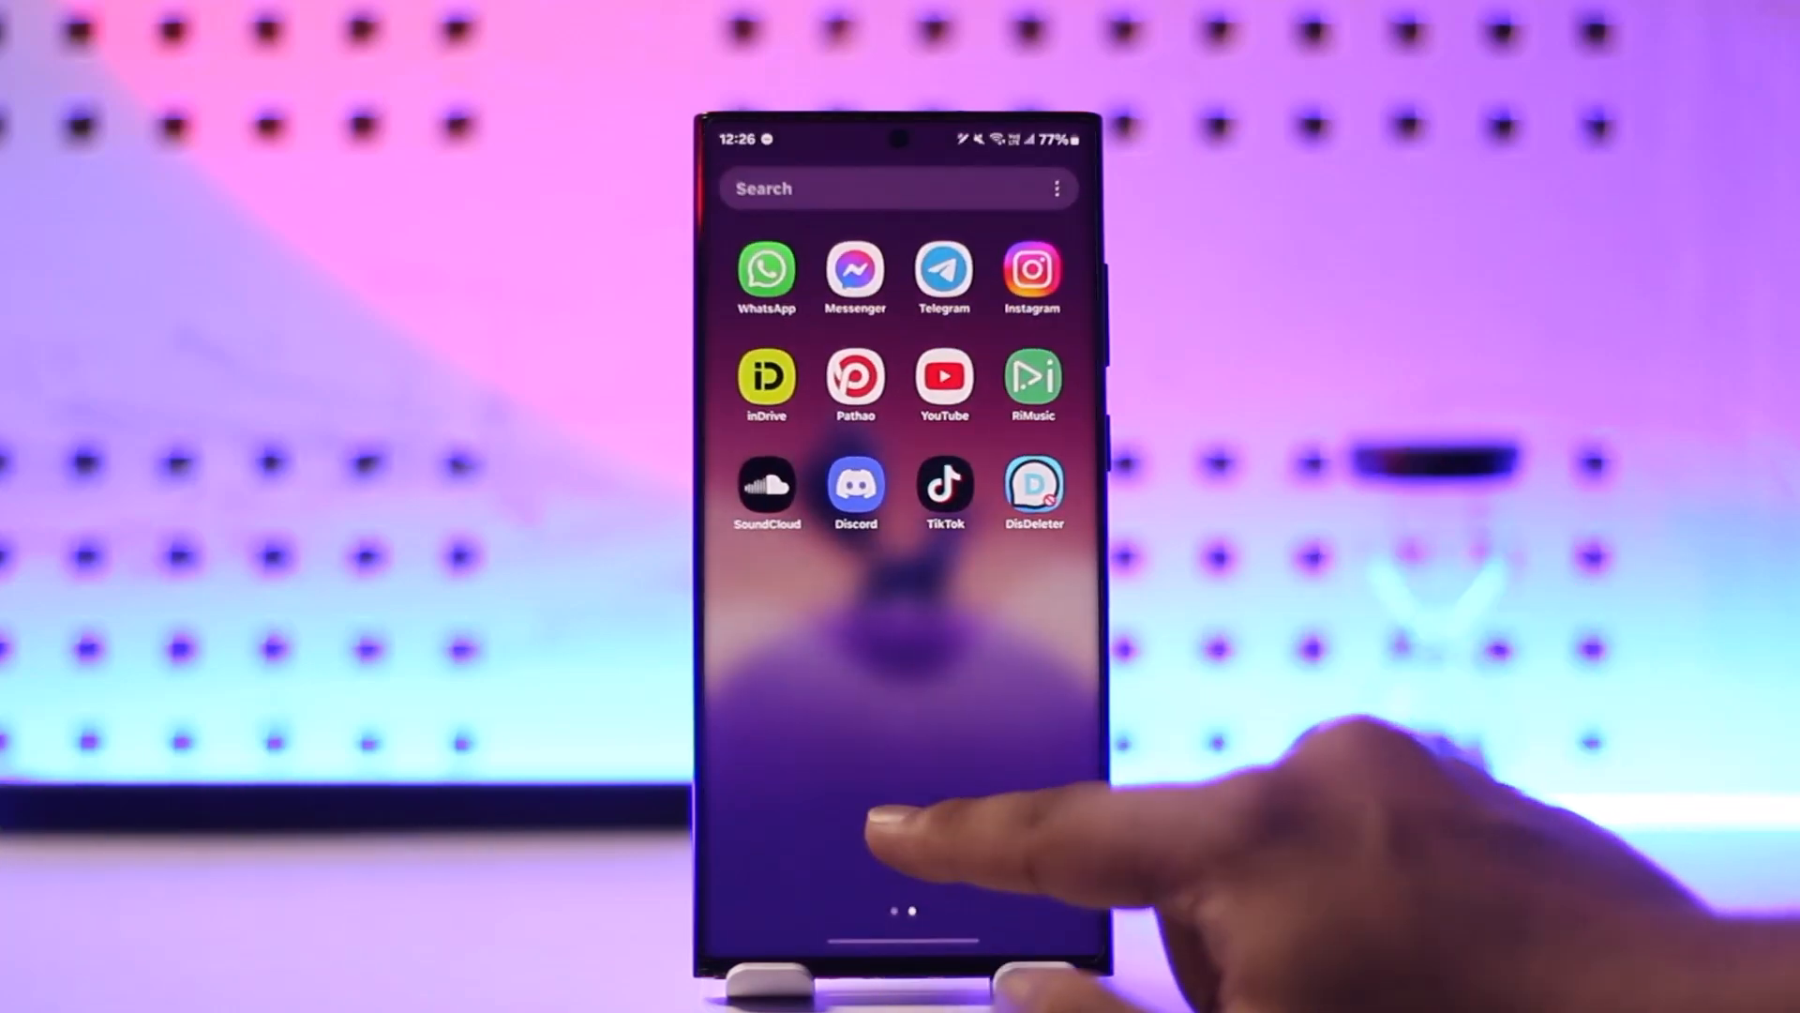
Step: Reopen Discord in Chrome and go to User Settings > Billing under Payment Settings
click(854, 492)
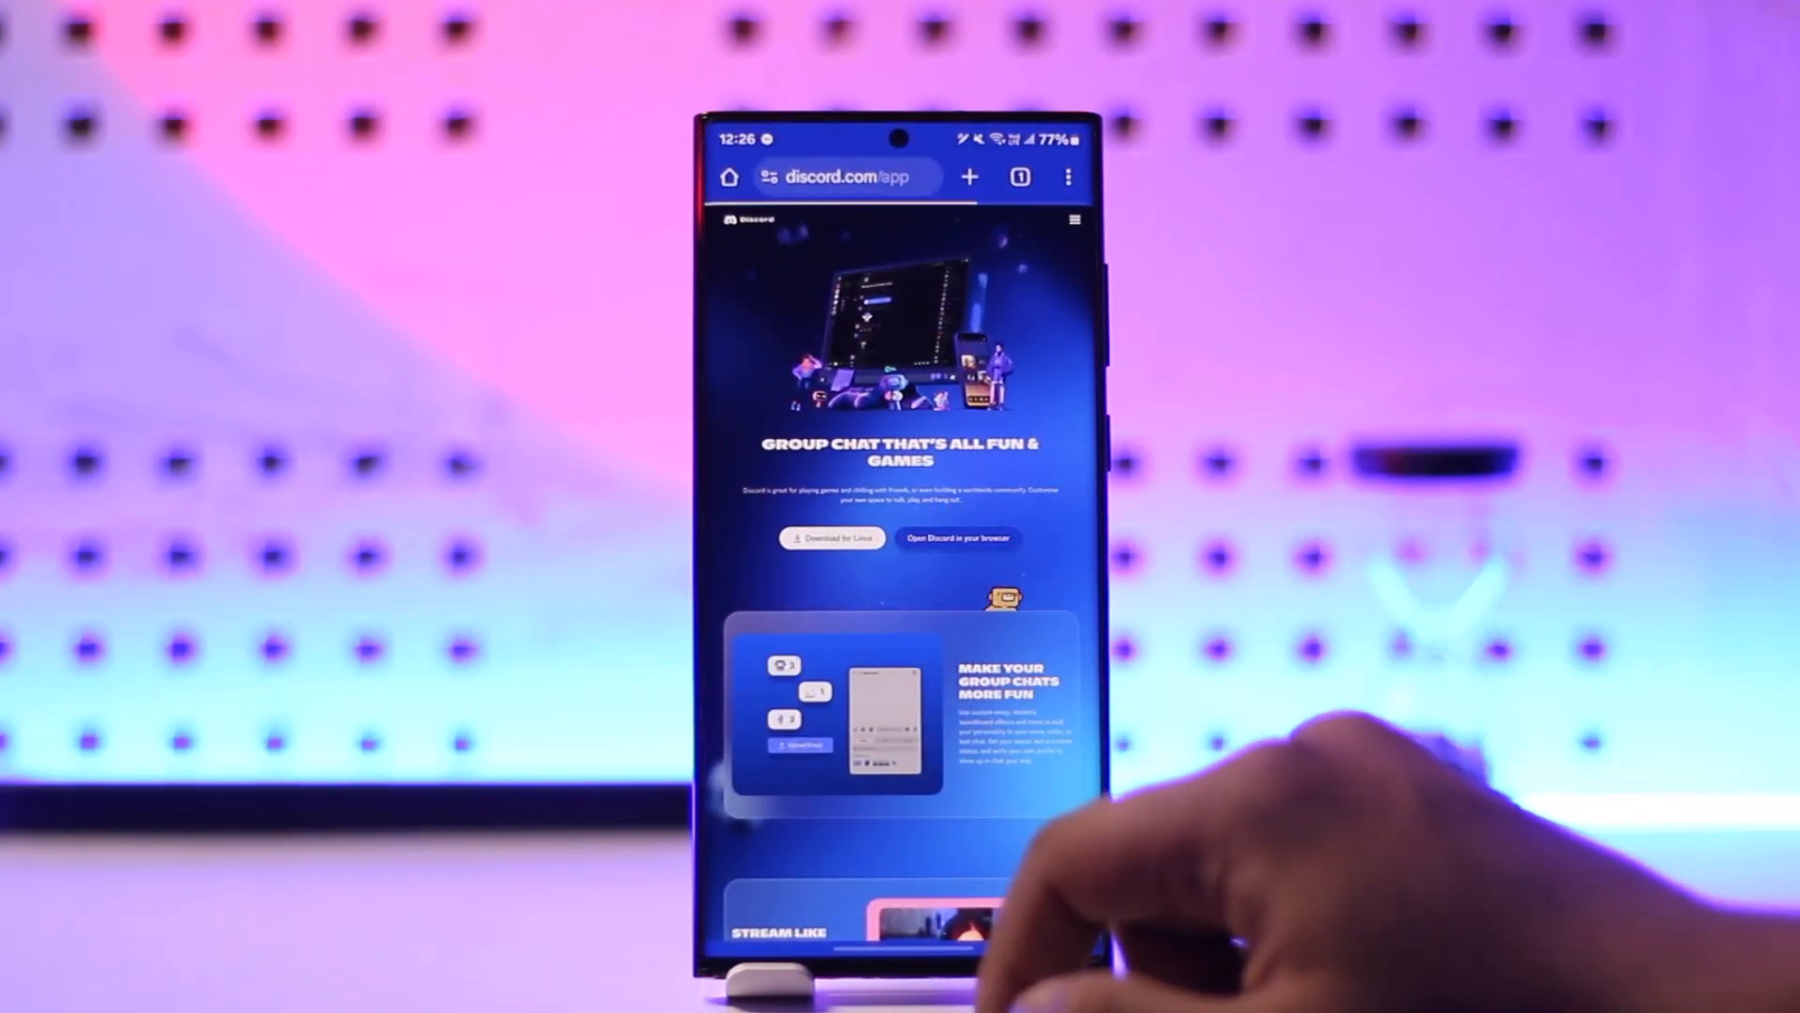
click(958, 538)
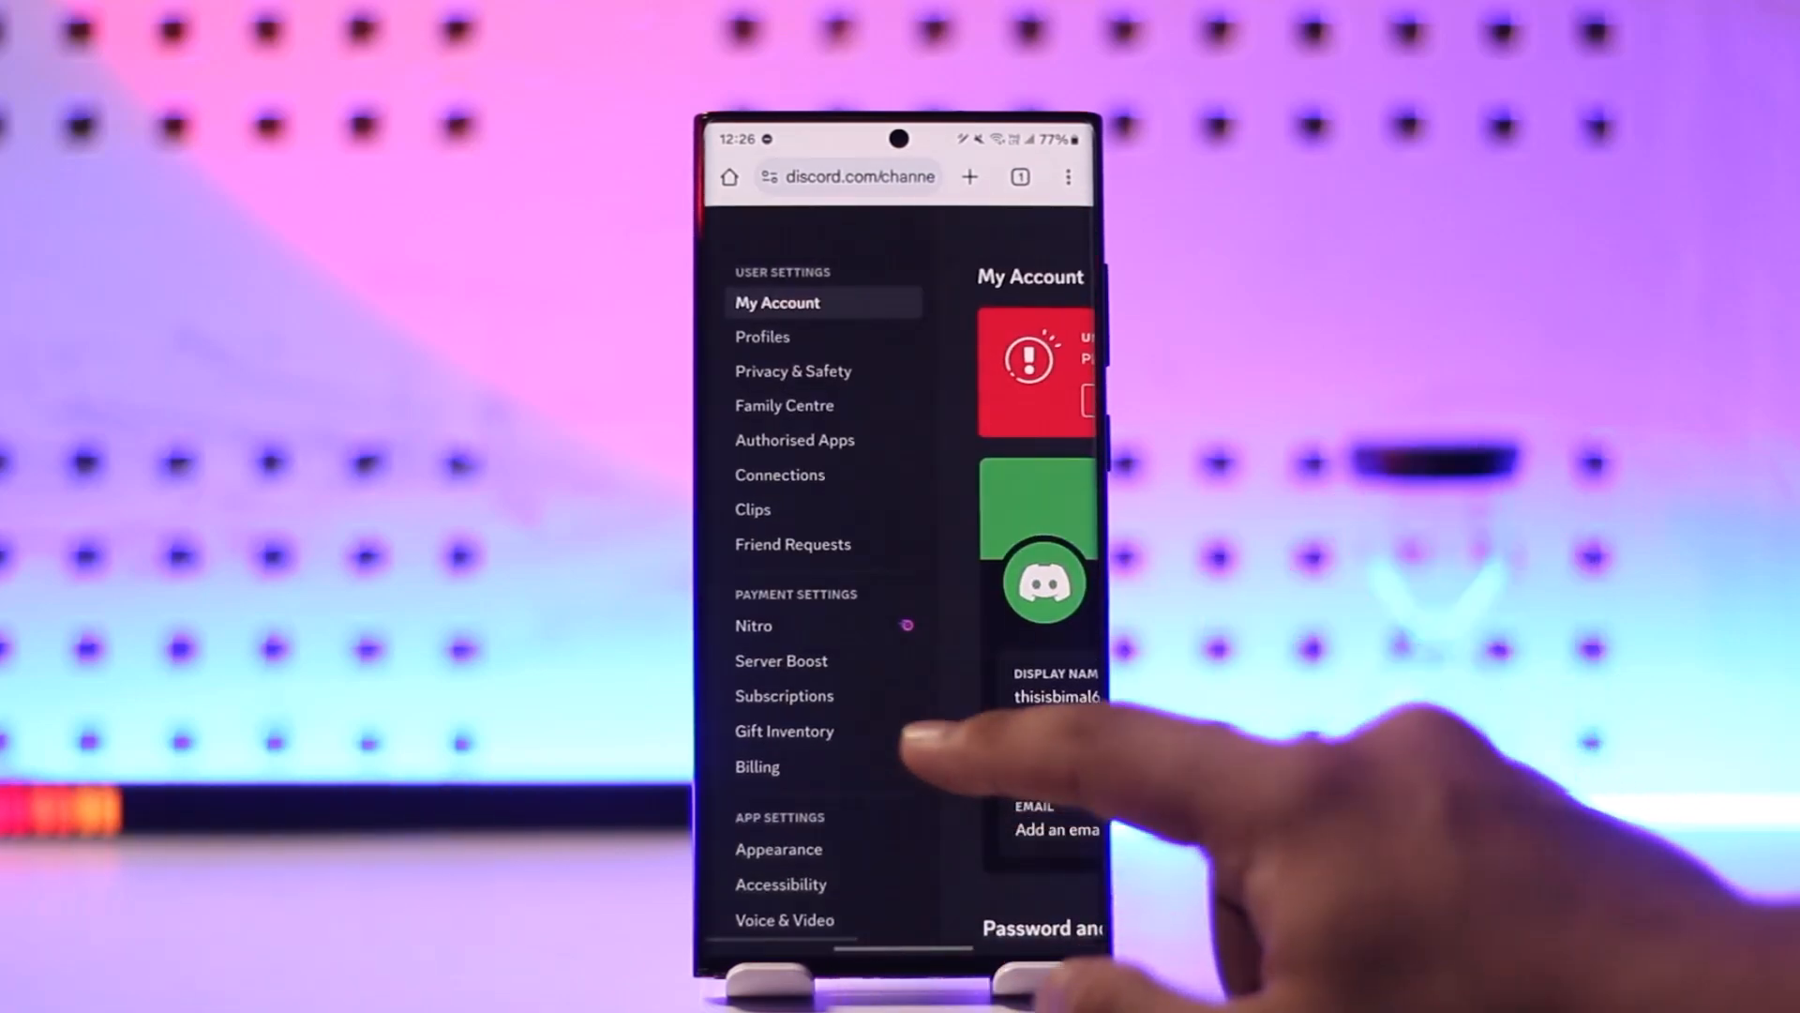
click(756, 766)
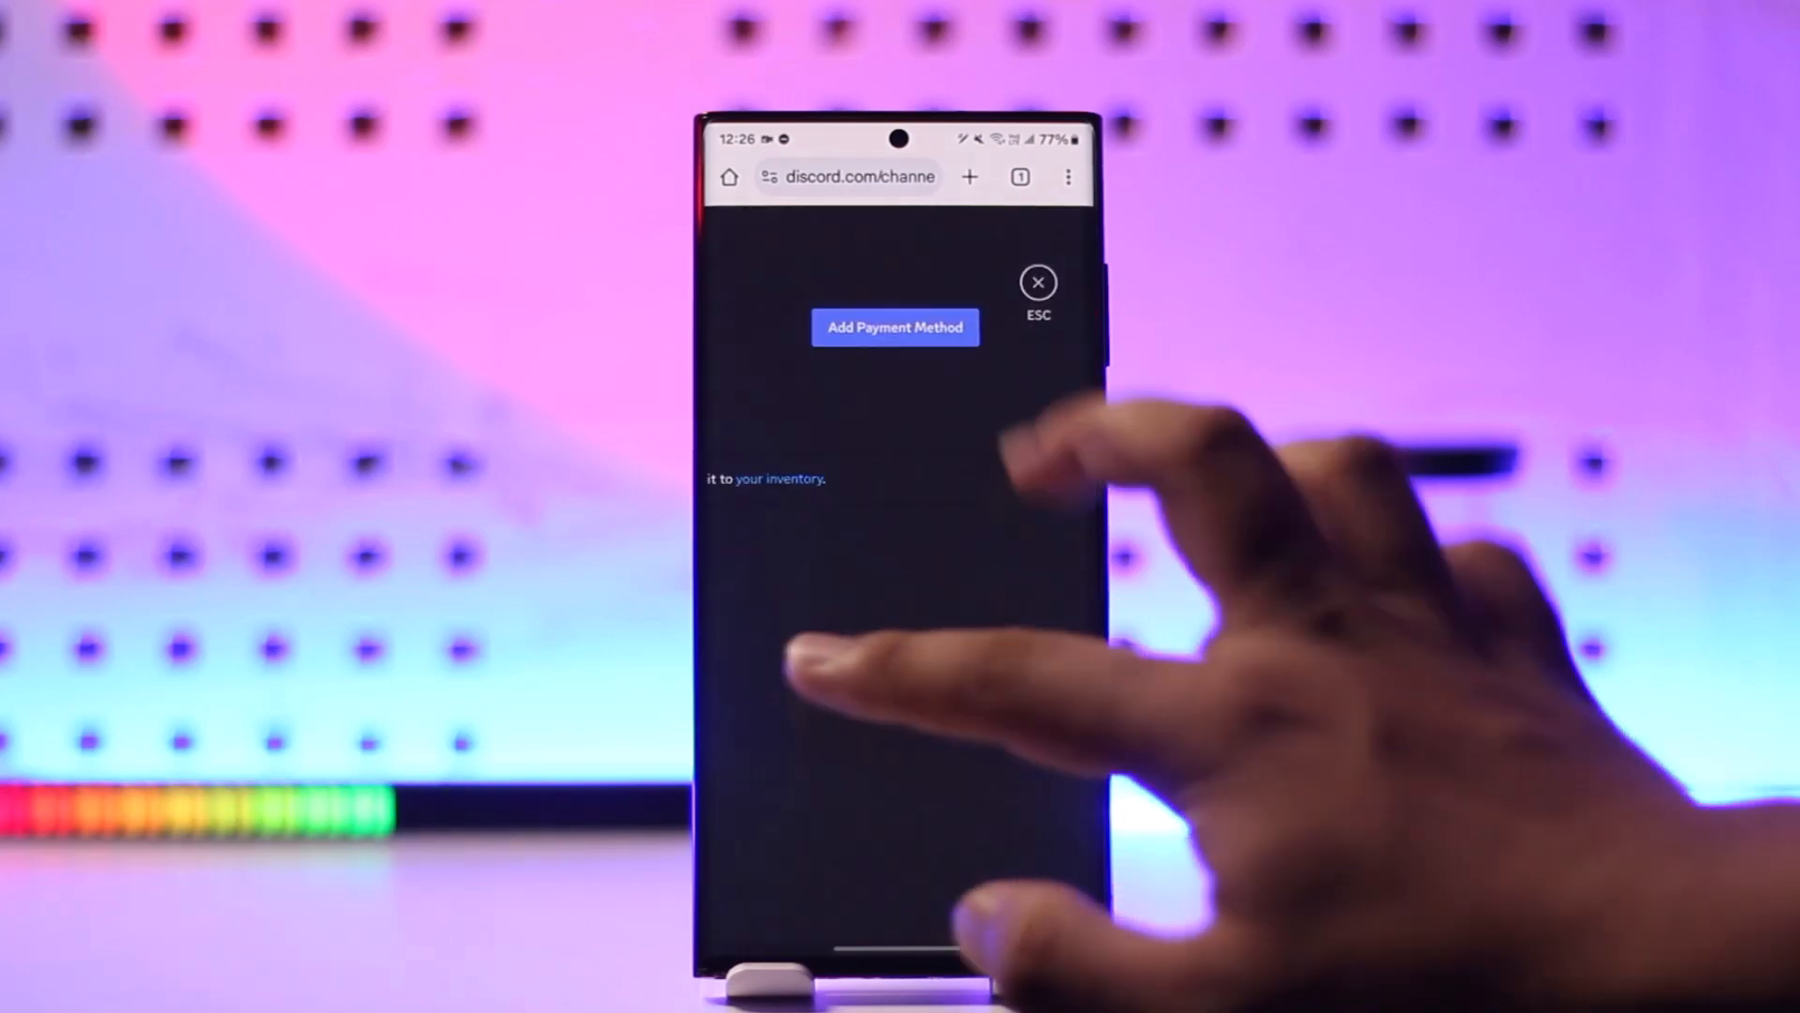